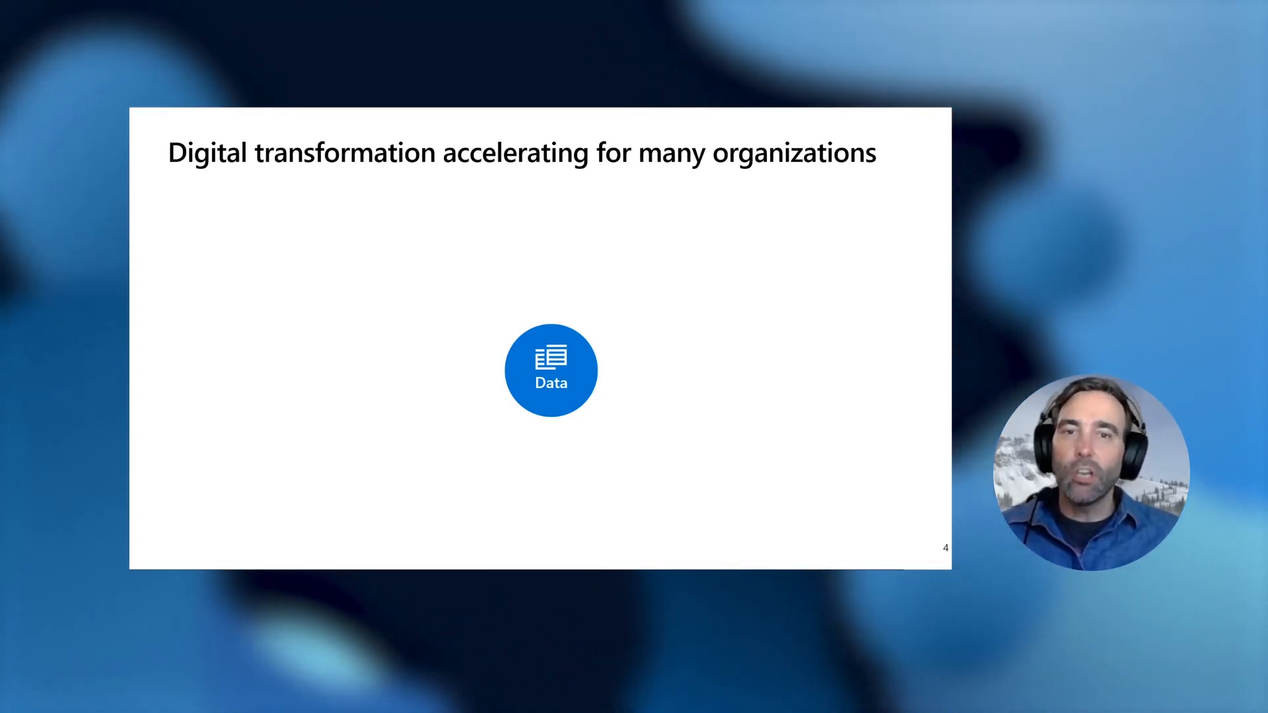
mouse_move(486, 481)
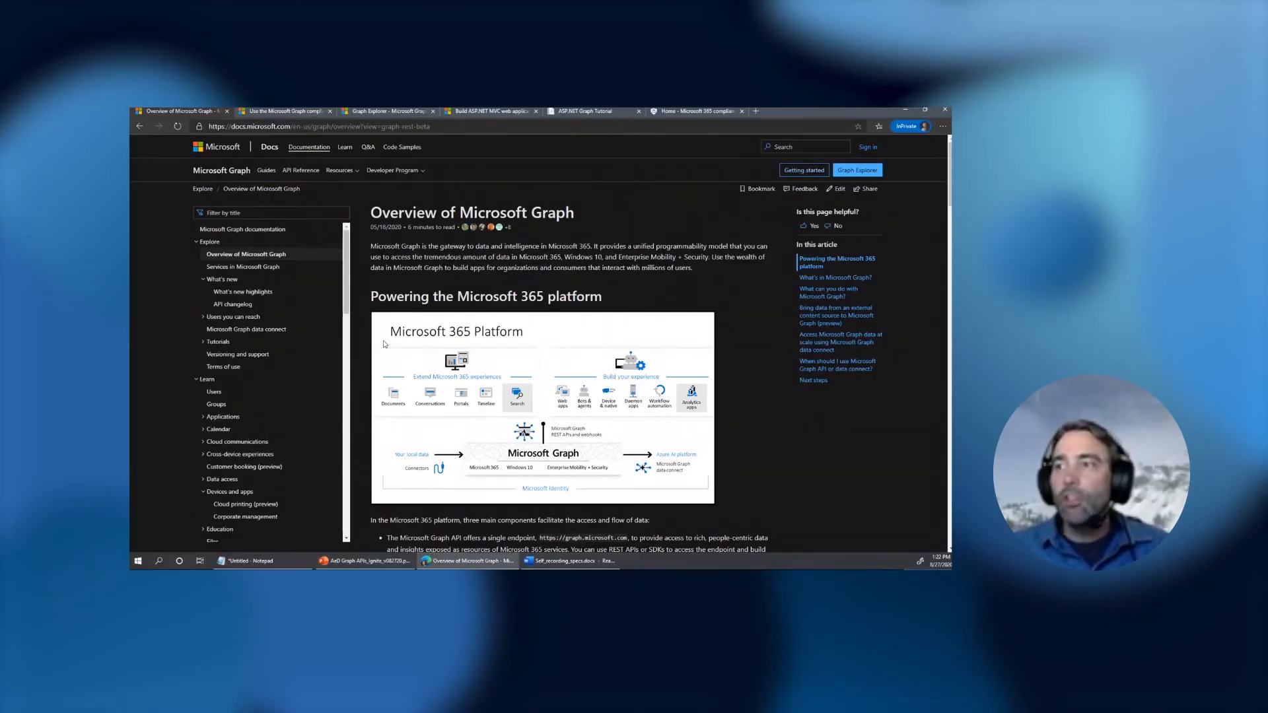
mouse_move(431, 326)
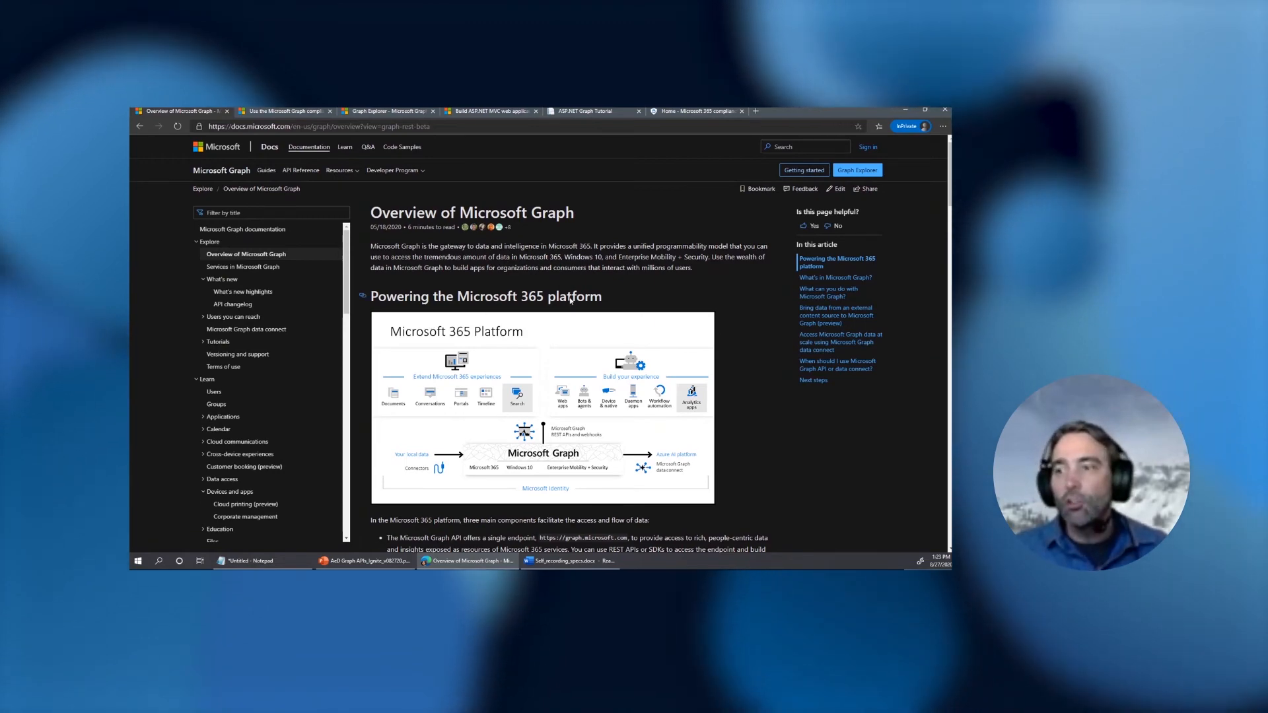
Switch to the Microsoft Graph eDiscovery API documentation tab
scroll("down", 3)
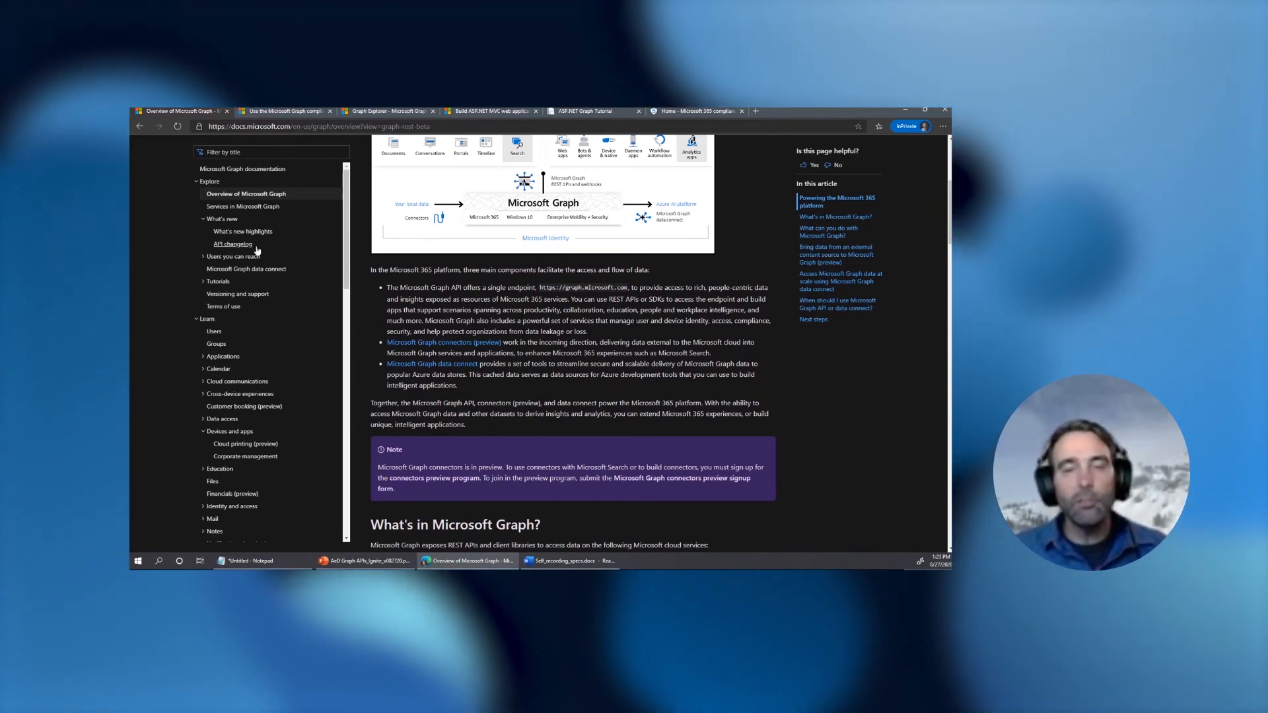
scroll("up", 3)
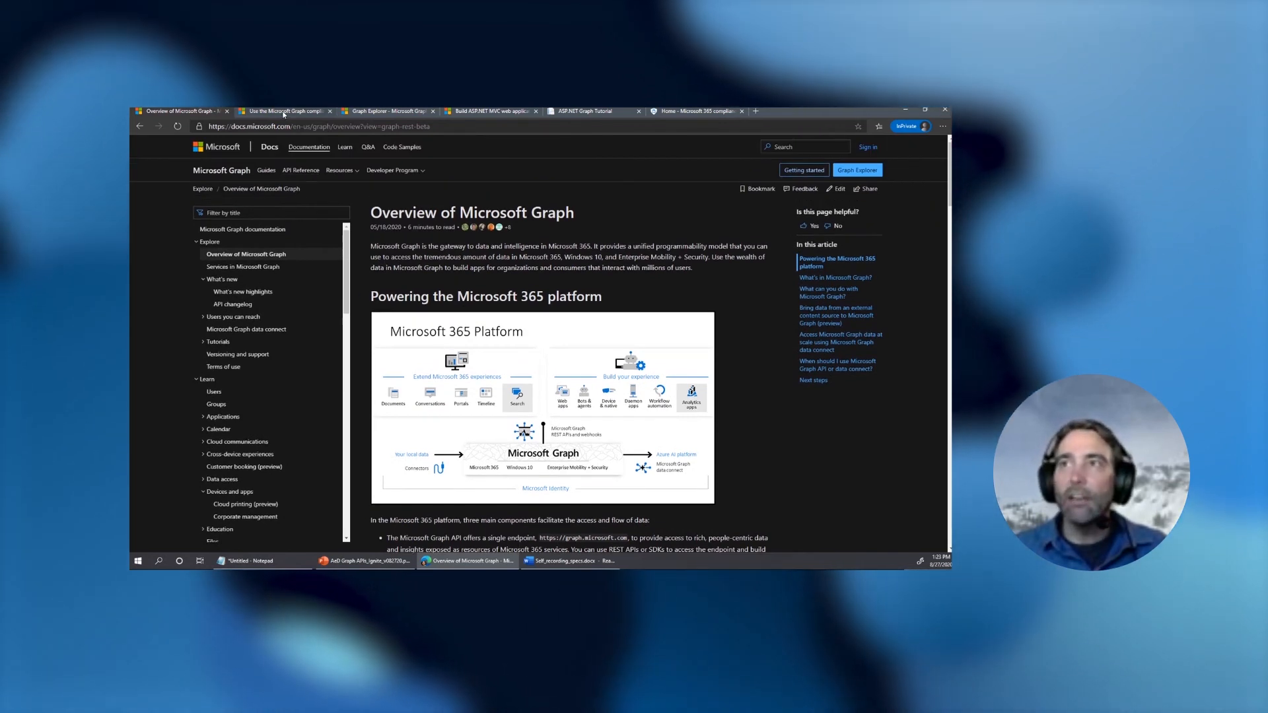
left_click(283, 111)
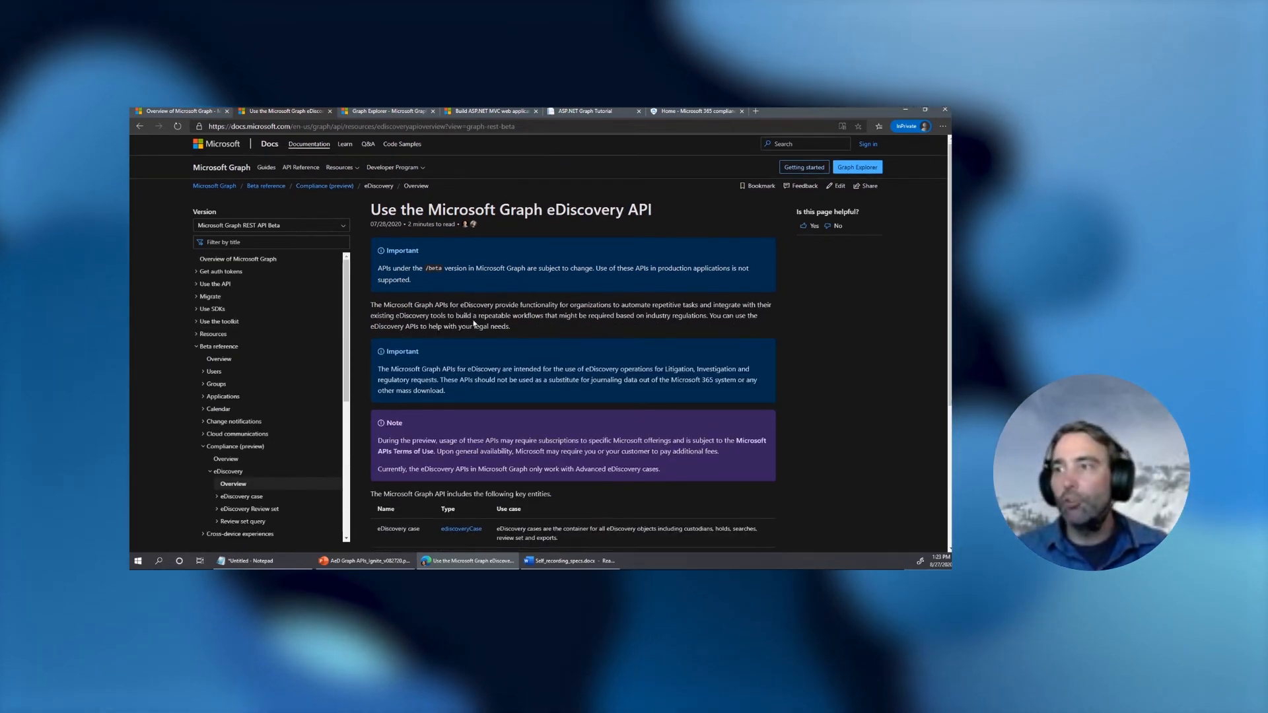
Scroll the ediscoveryCase reference and expand the eDiscovery Review set topics in the contents
scroll("down", 3)
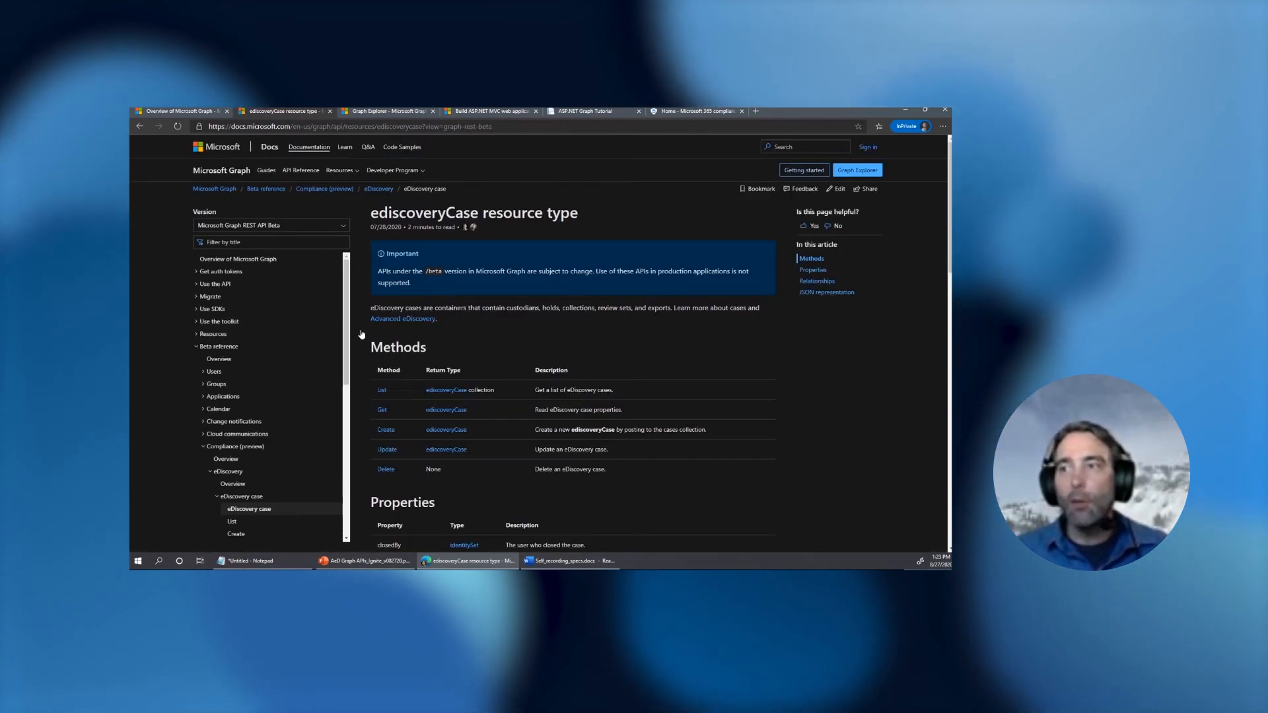
scroll("down", 3)
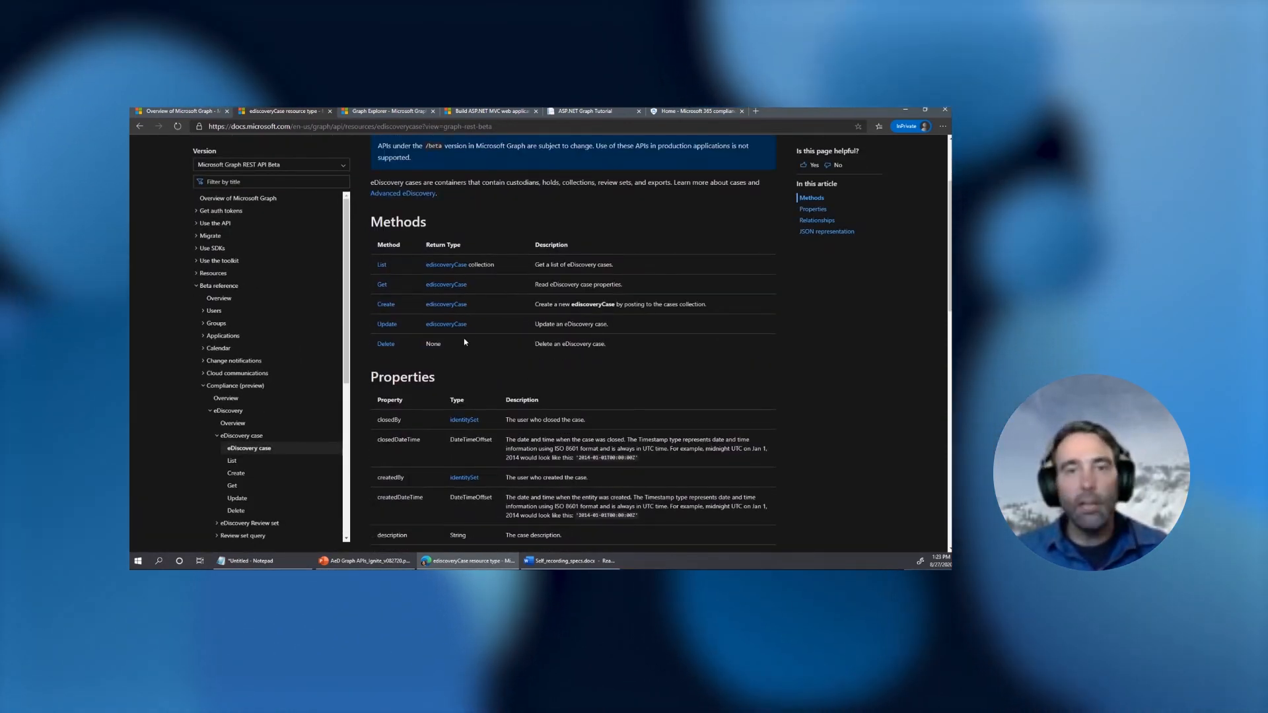
scroll("down", 3)
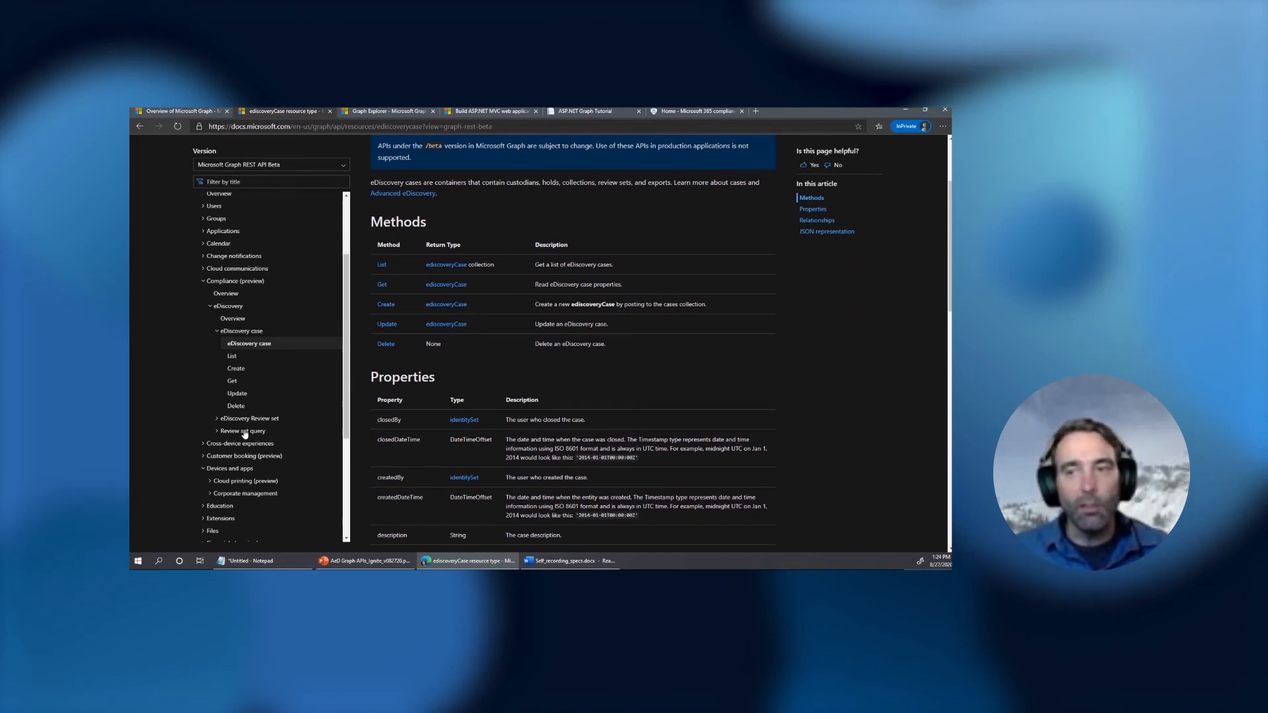
left_click(249, 418)
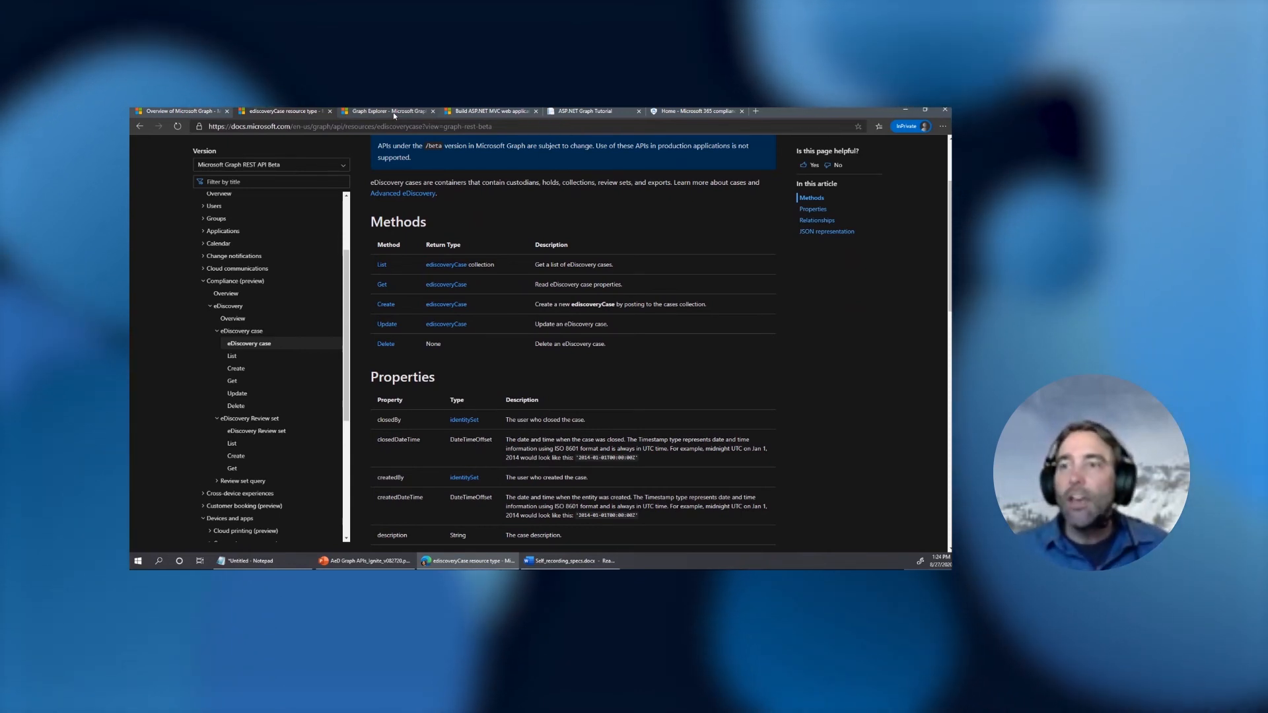
In Graph Explorer, load the list review sets and list ediscovery cases sample queries
left_click(388, 111)
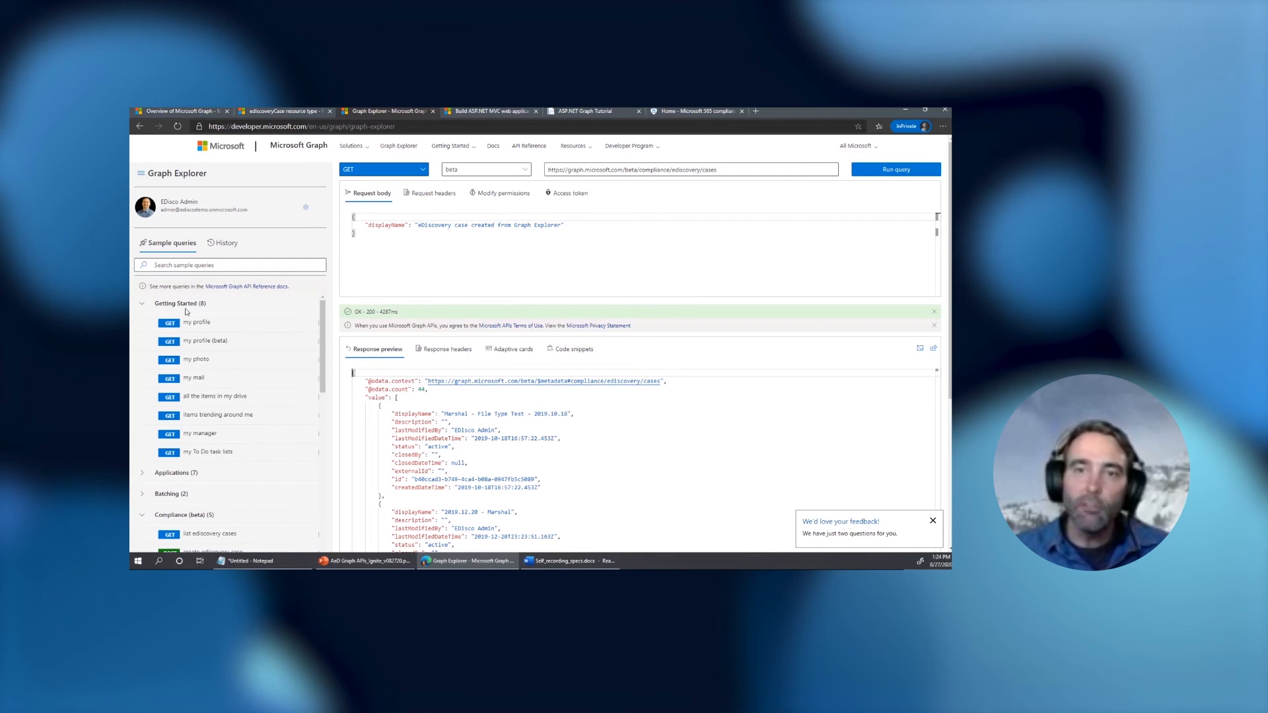
scroll("down", 3)
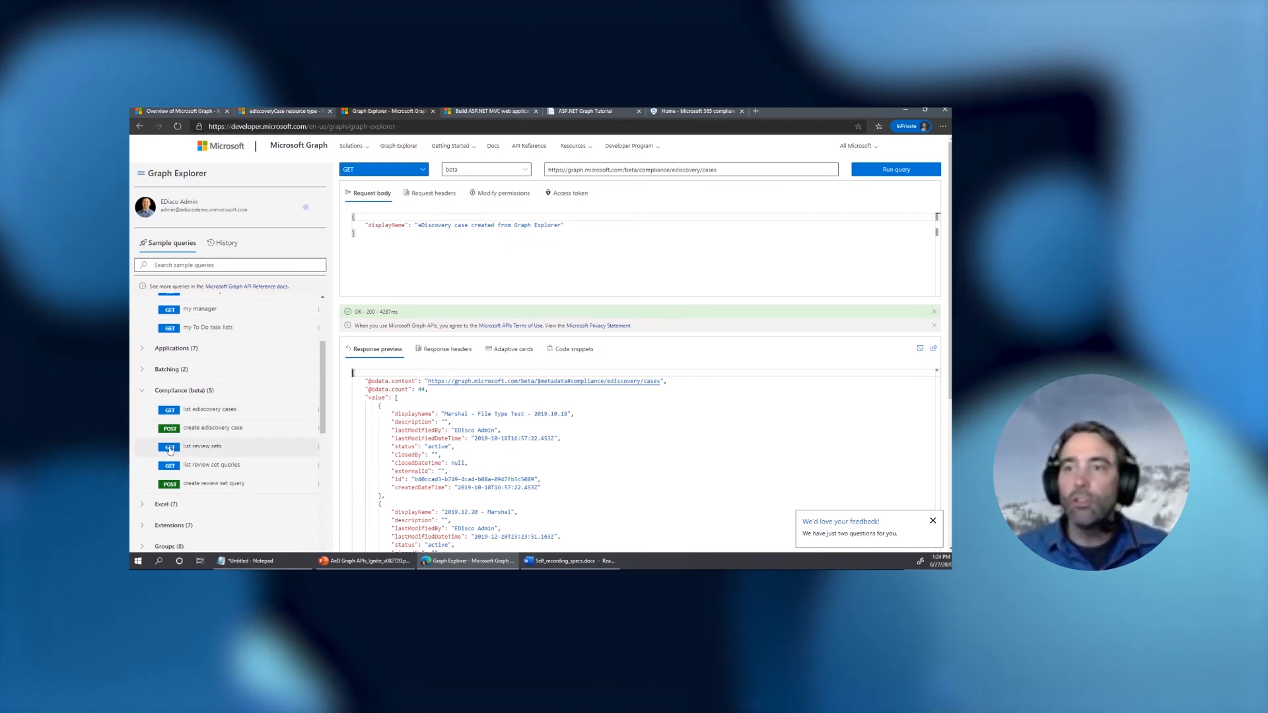
left_click(200, 446)
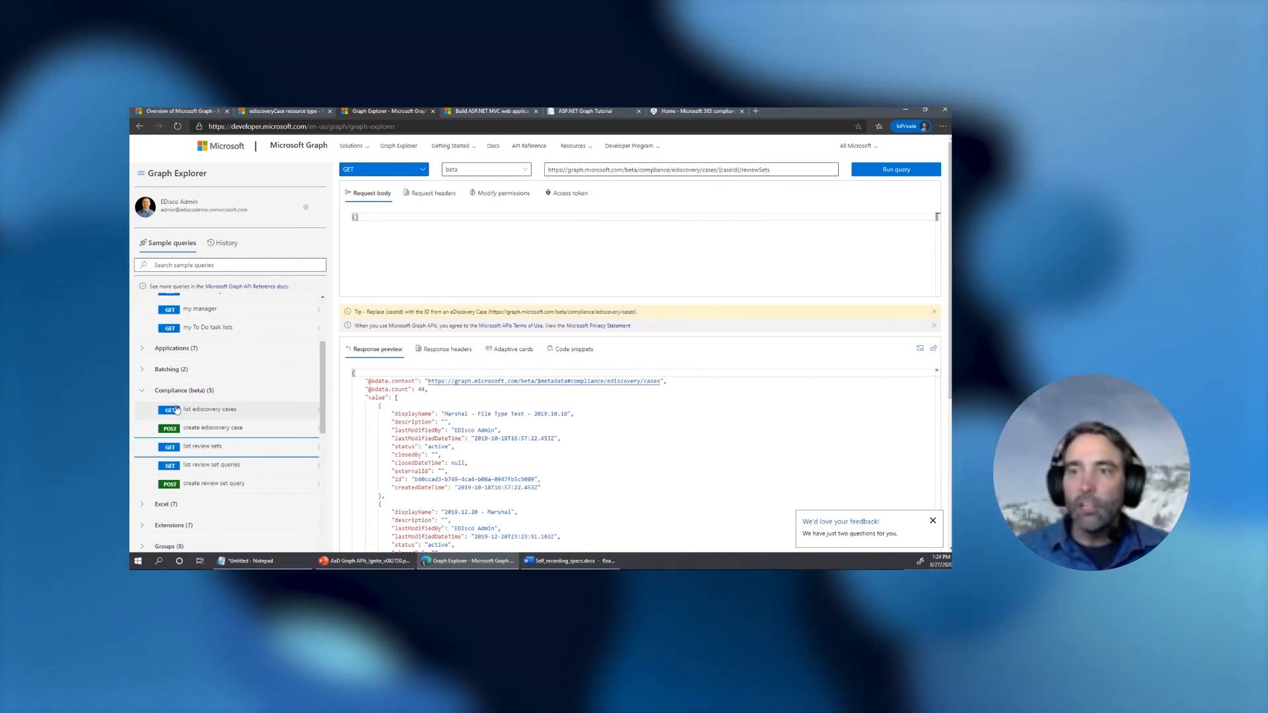
left_click(210, 408)
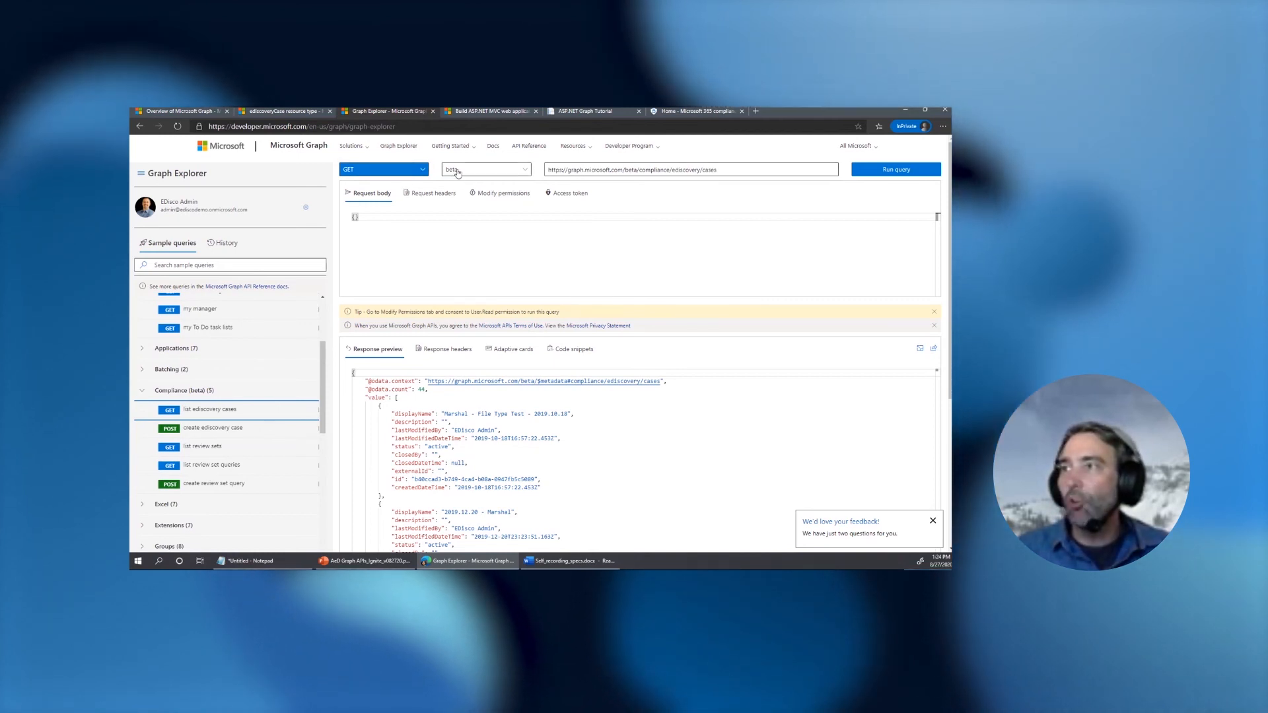
Run the beta ediscoveryCases GET and review the returned case list JSON
left_click(896, 169)
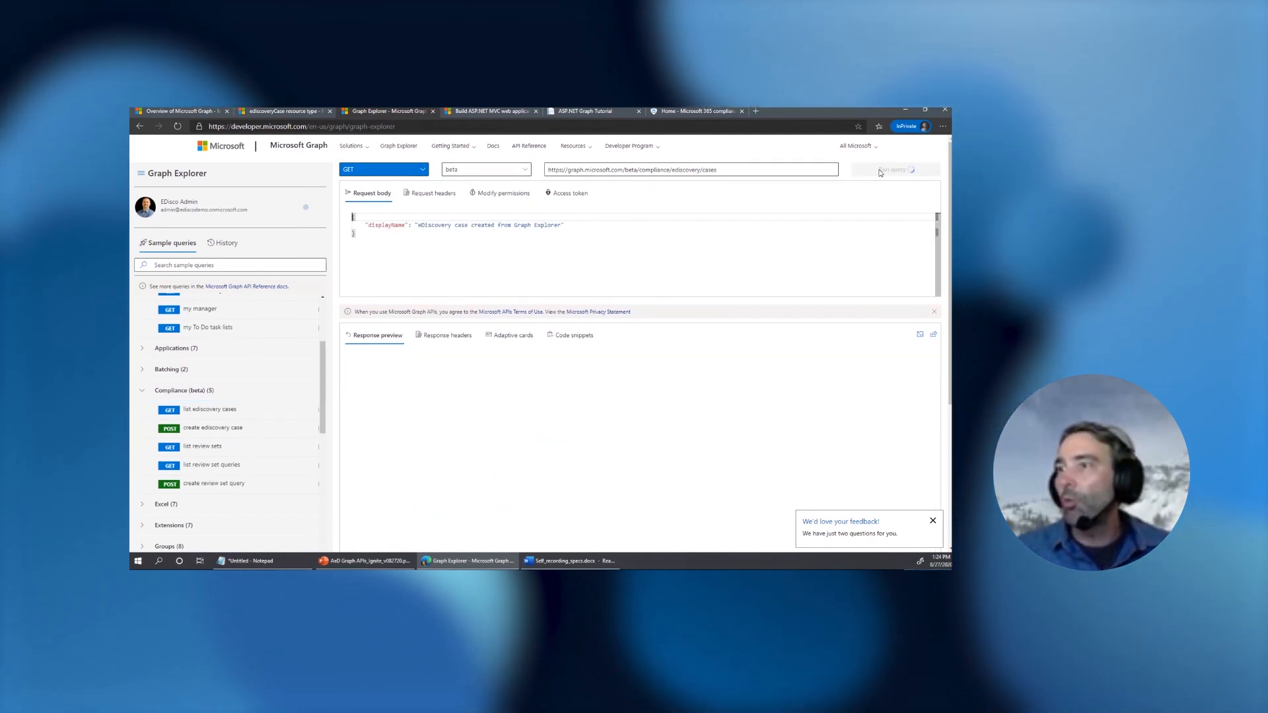
left_click(895, 169)
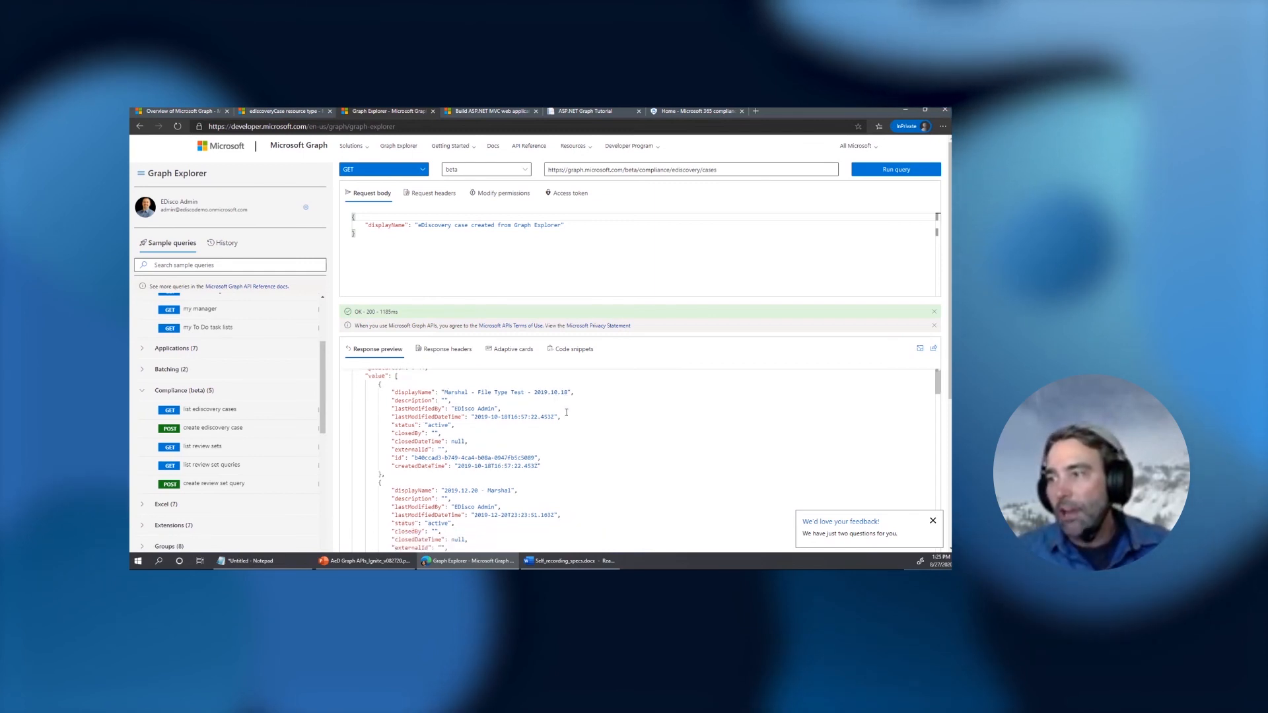
scroll("down", 3)
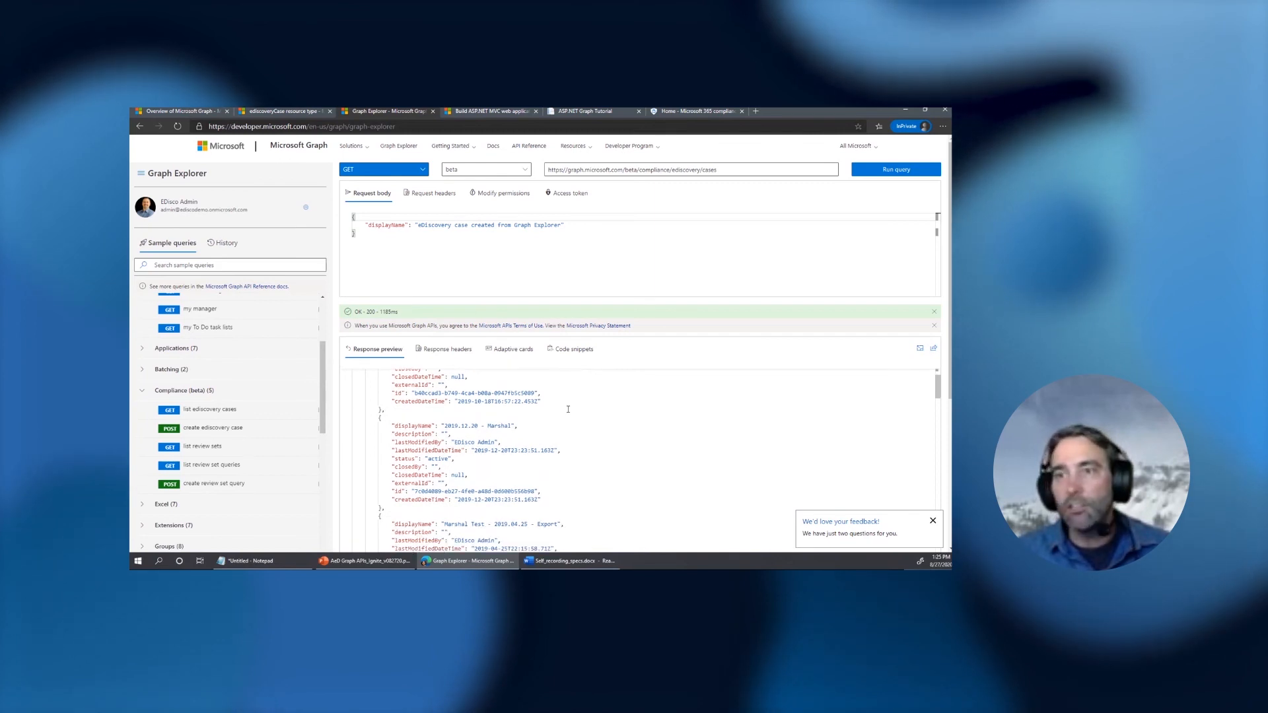
scroll("down", 3)
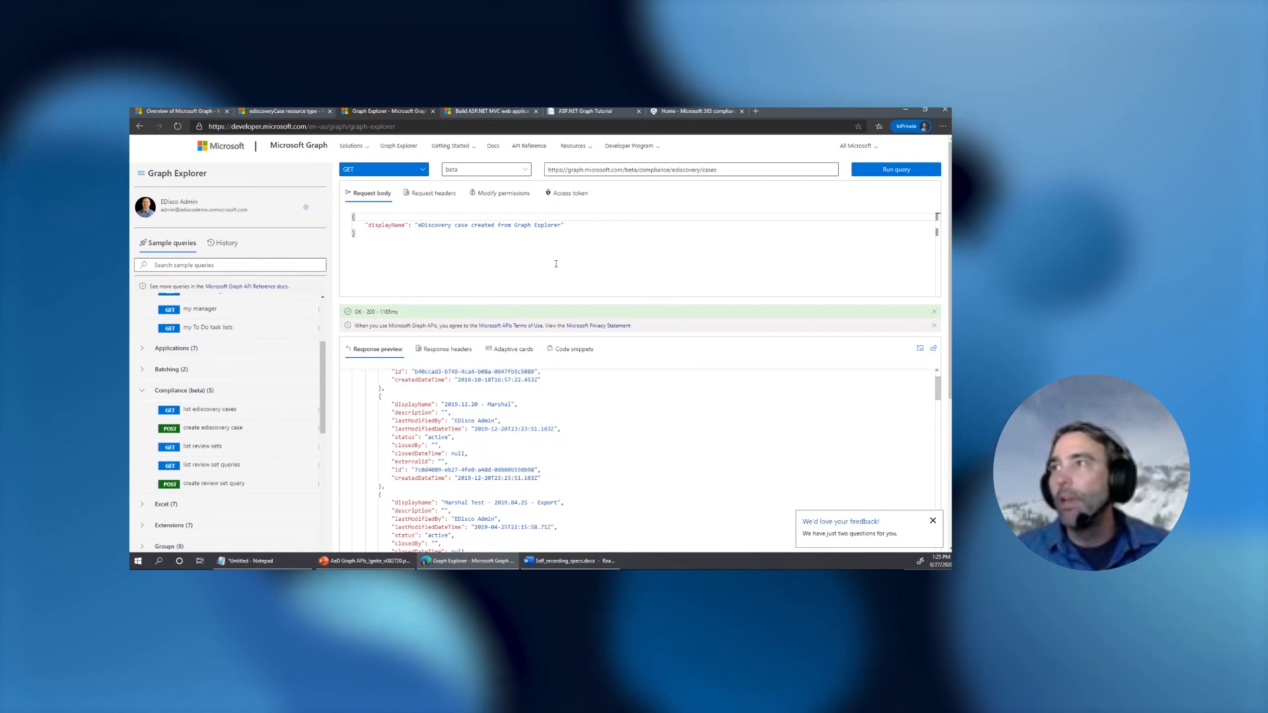
left_click(489, 111)
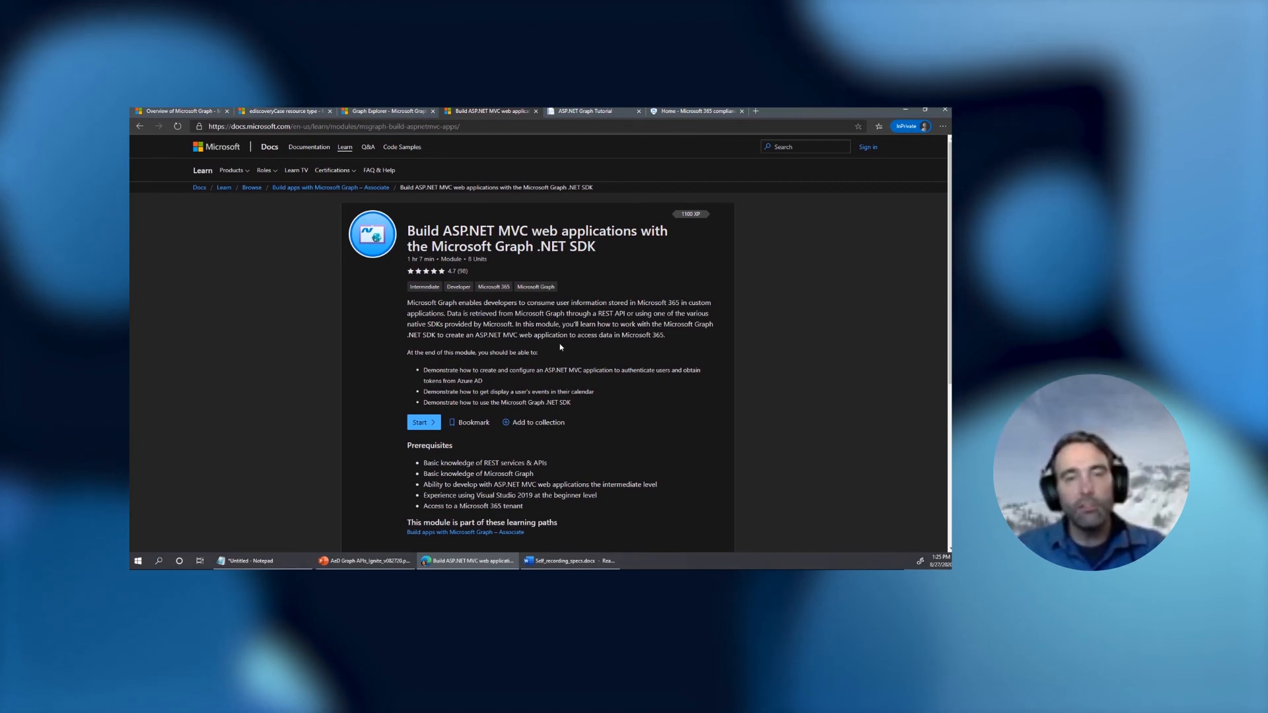
Scroll the Learn module's prerequisites and units, then bring up the running eDiscovery case report app
scroll("down", 3)
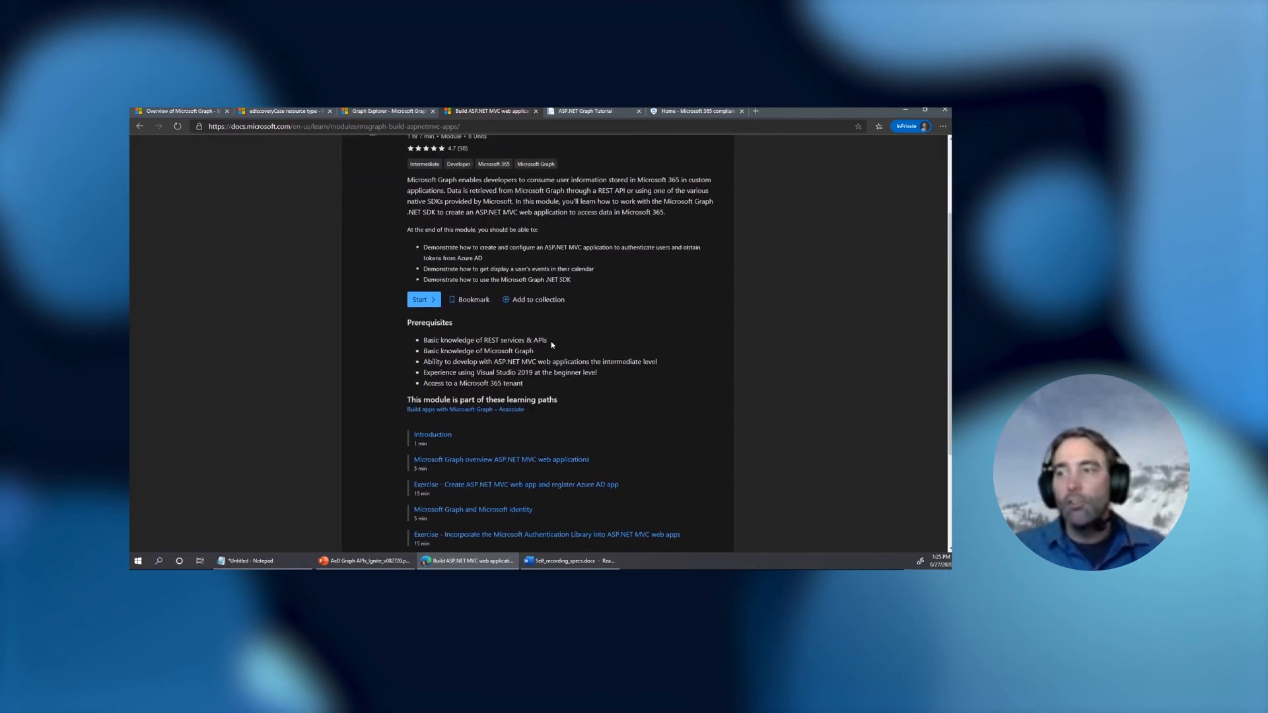
scroll("down", 3)
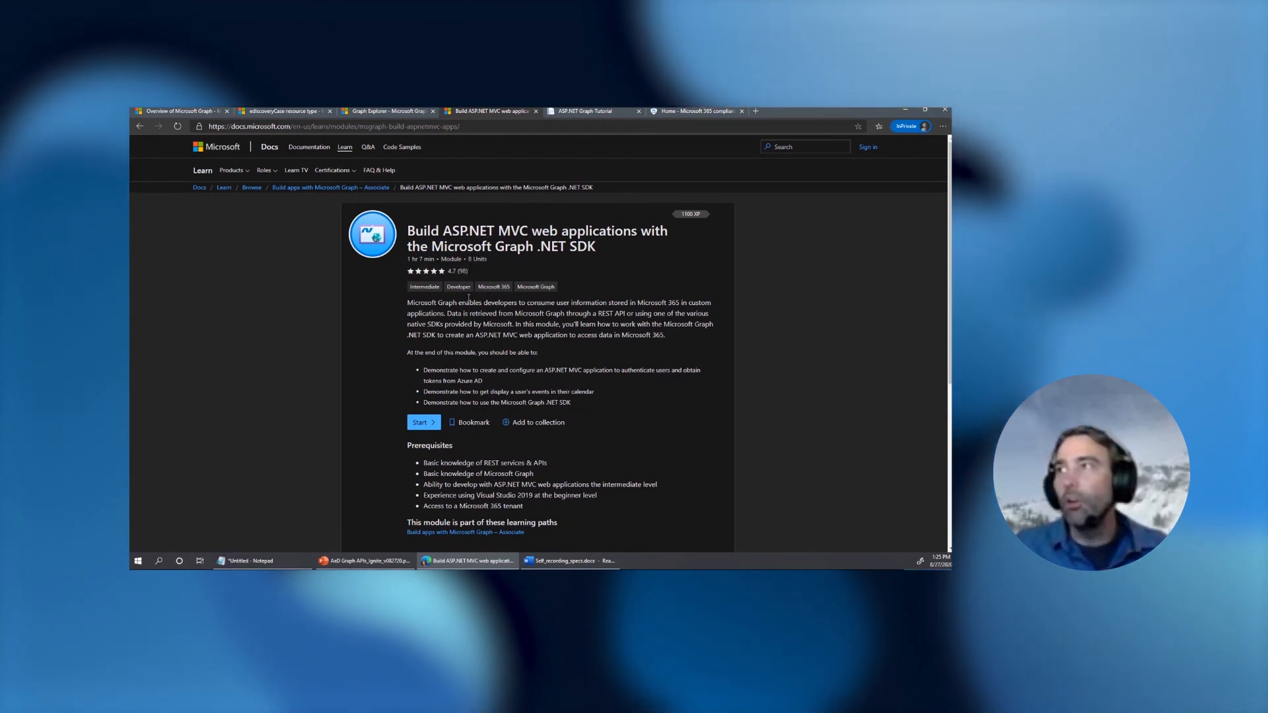
left_click(589, 111)
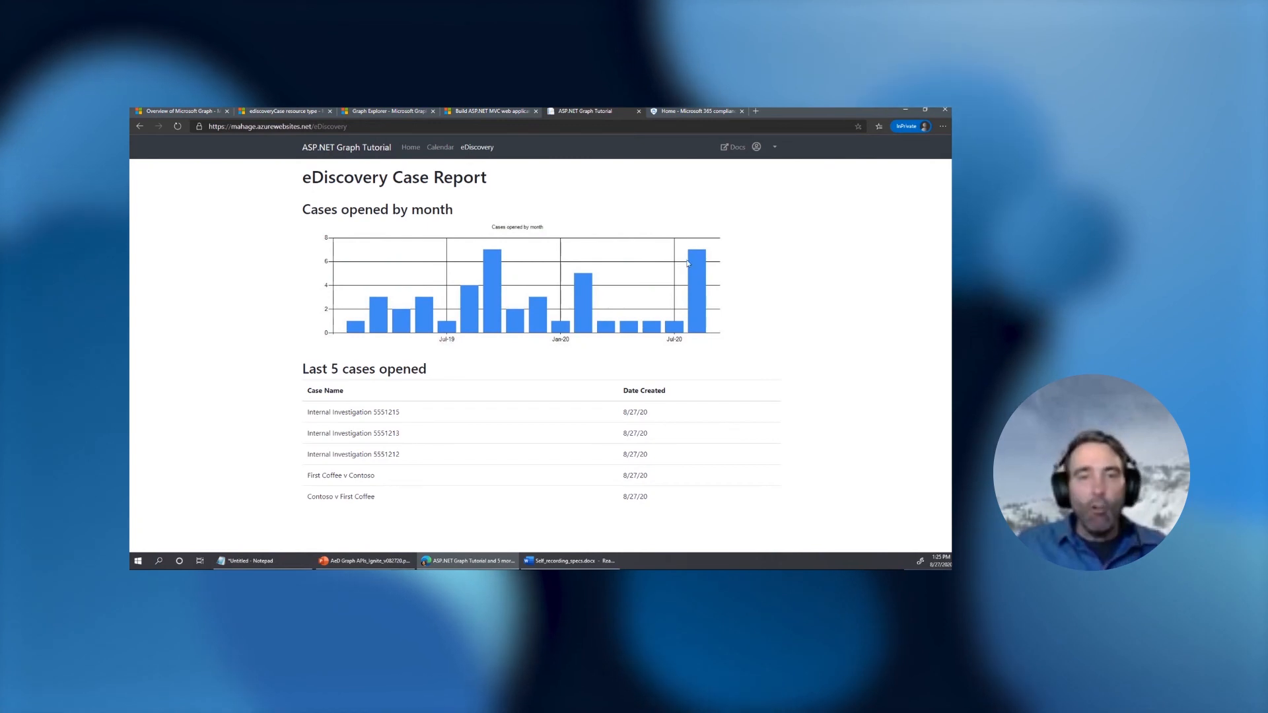
mouse_move(690, 273)
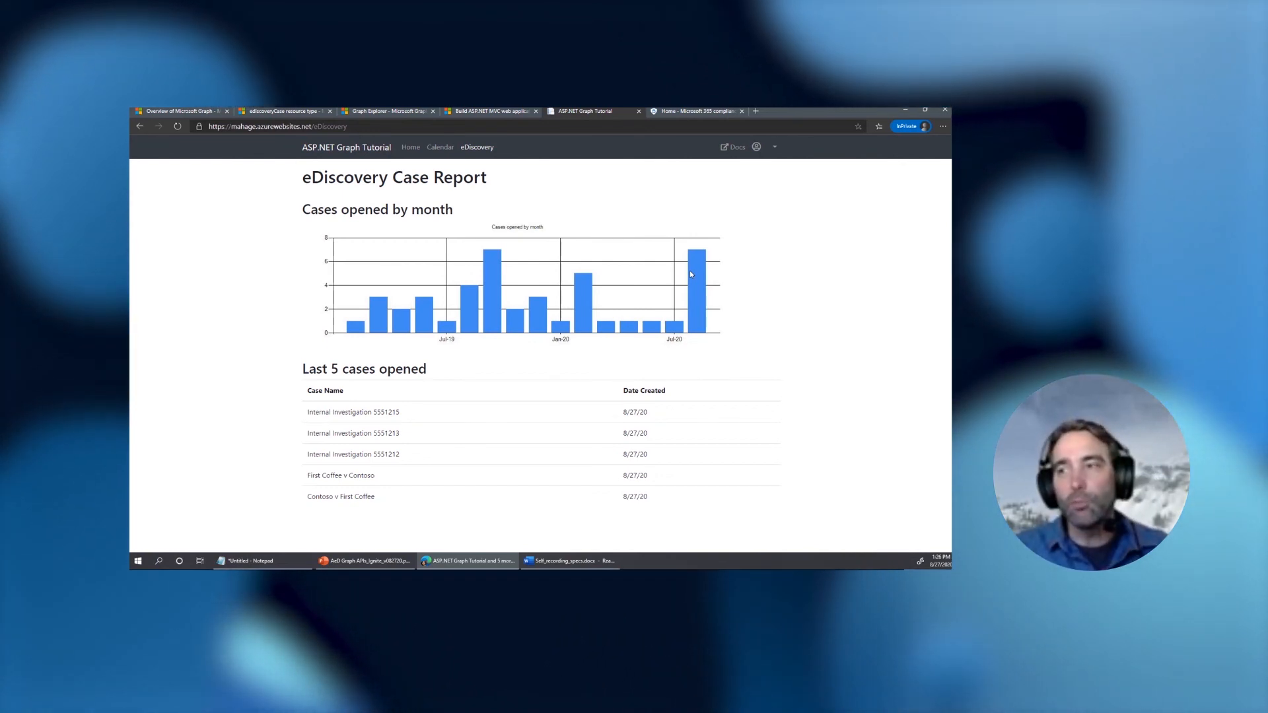
mouse_move(732, 345)
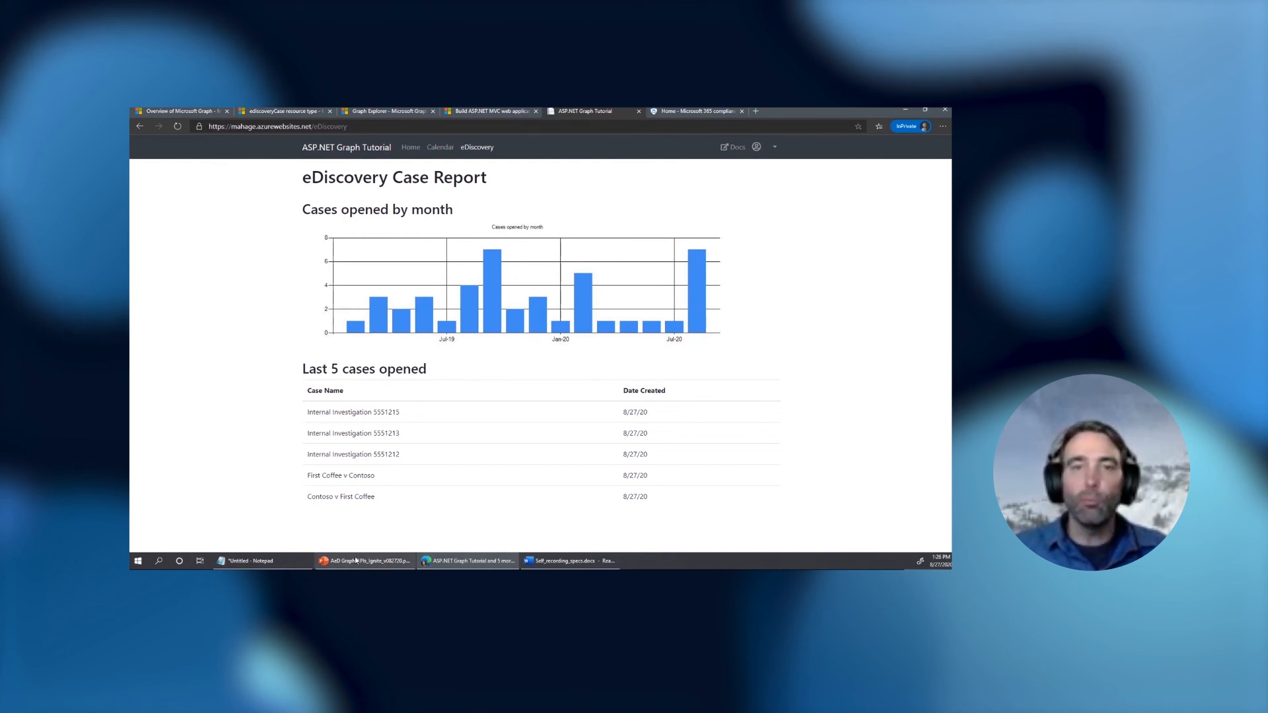
mouse_move(365, 561)
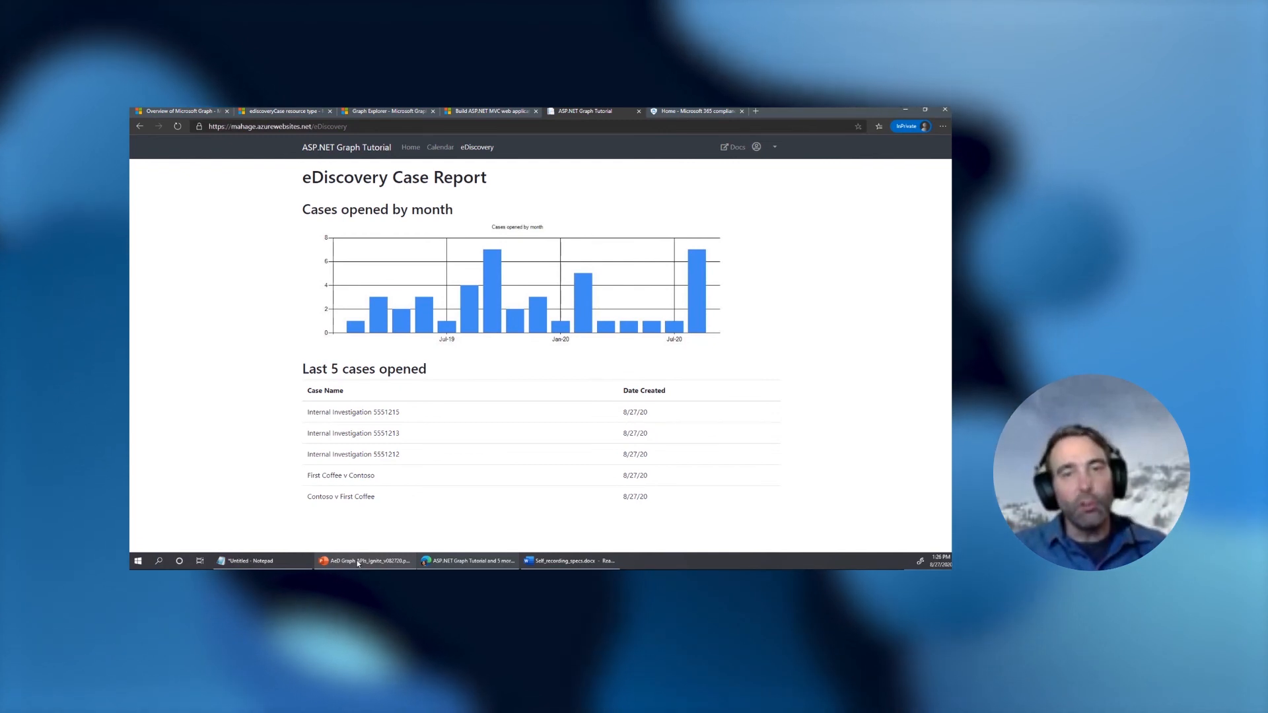
Return from the eDiscovery Case Report app to the PowerPoint deck
left_click(365, 561)
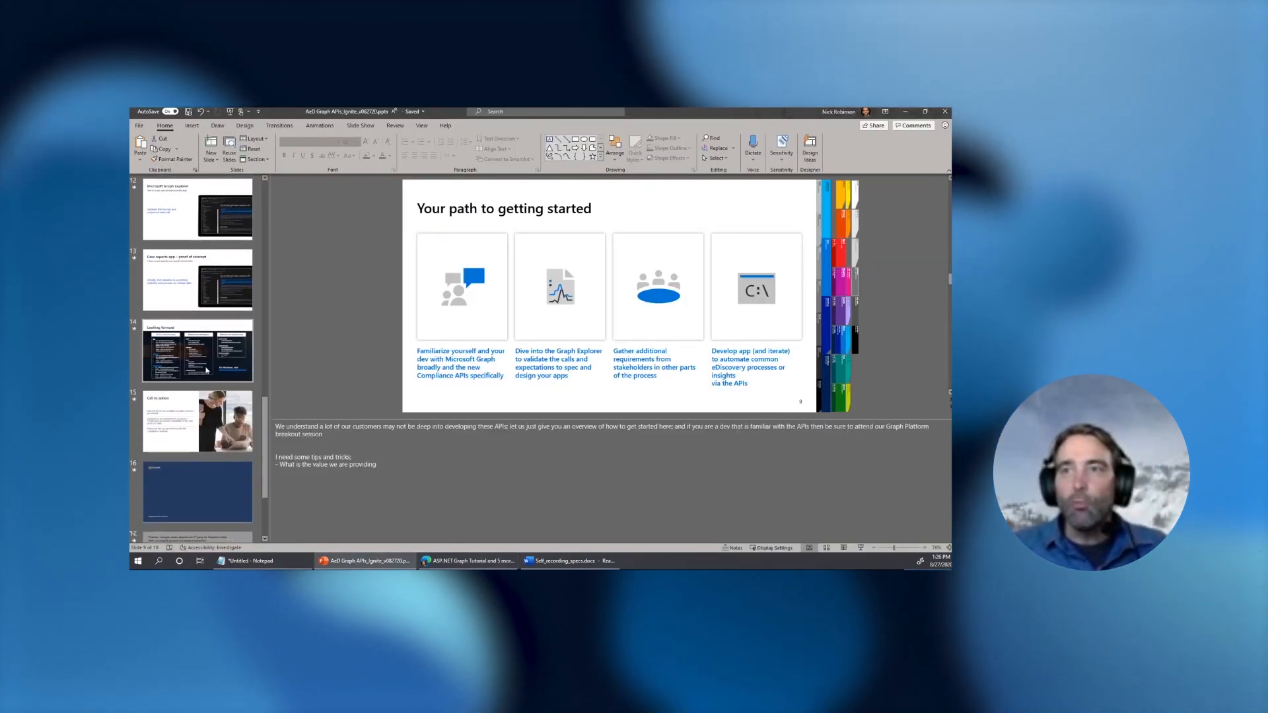
Resume the slideshow at Looking forward and advance to the Call to action slide
left_click(197, 348)
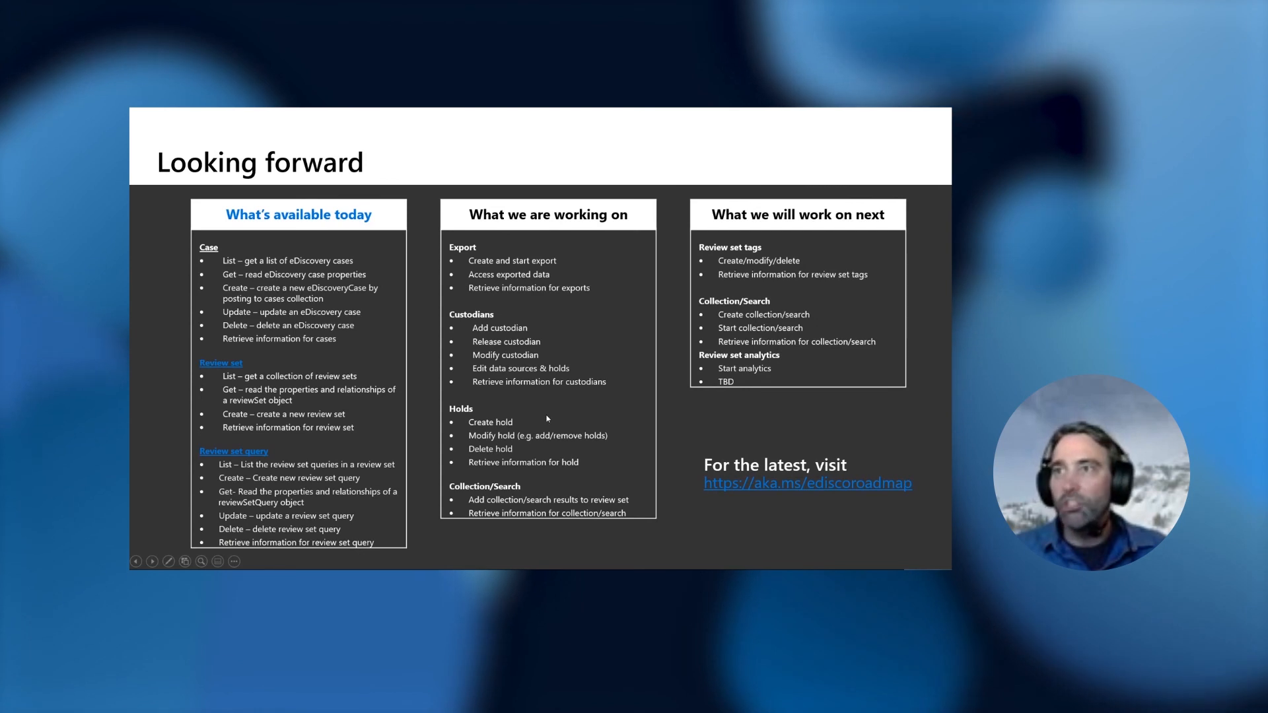
mouse_move(297, 376)
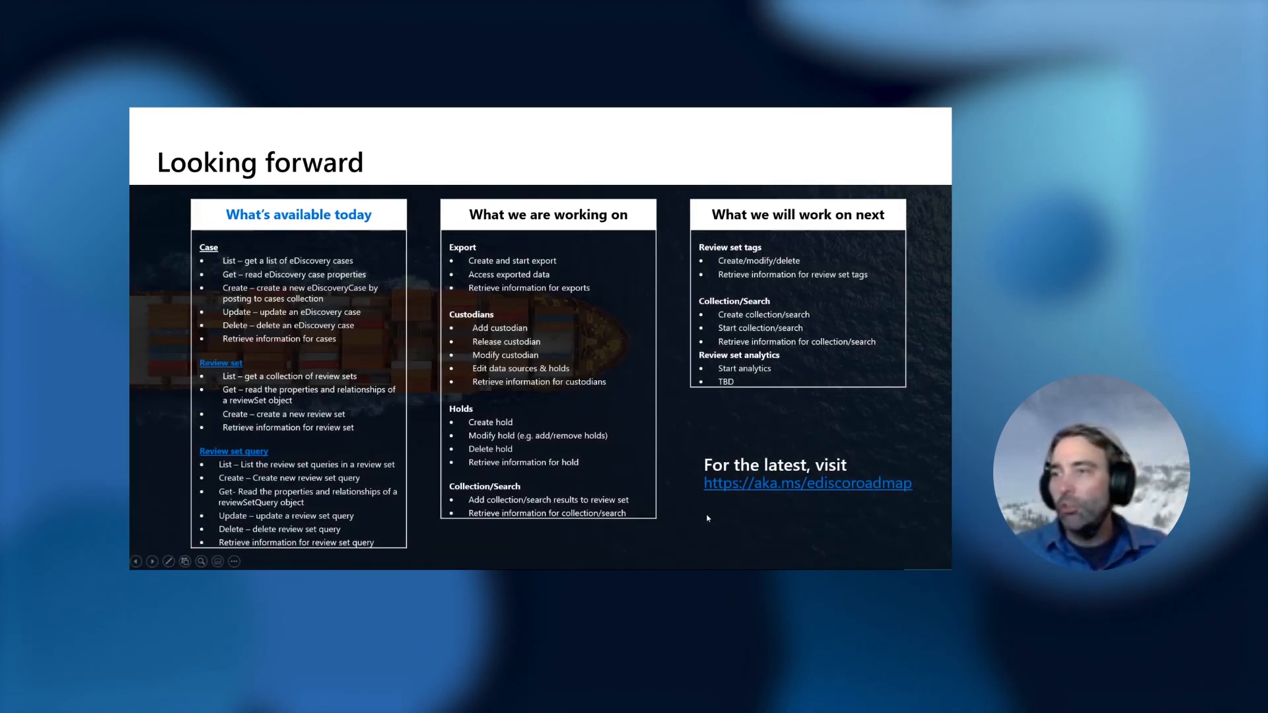
key("Right")
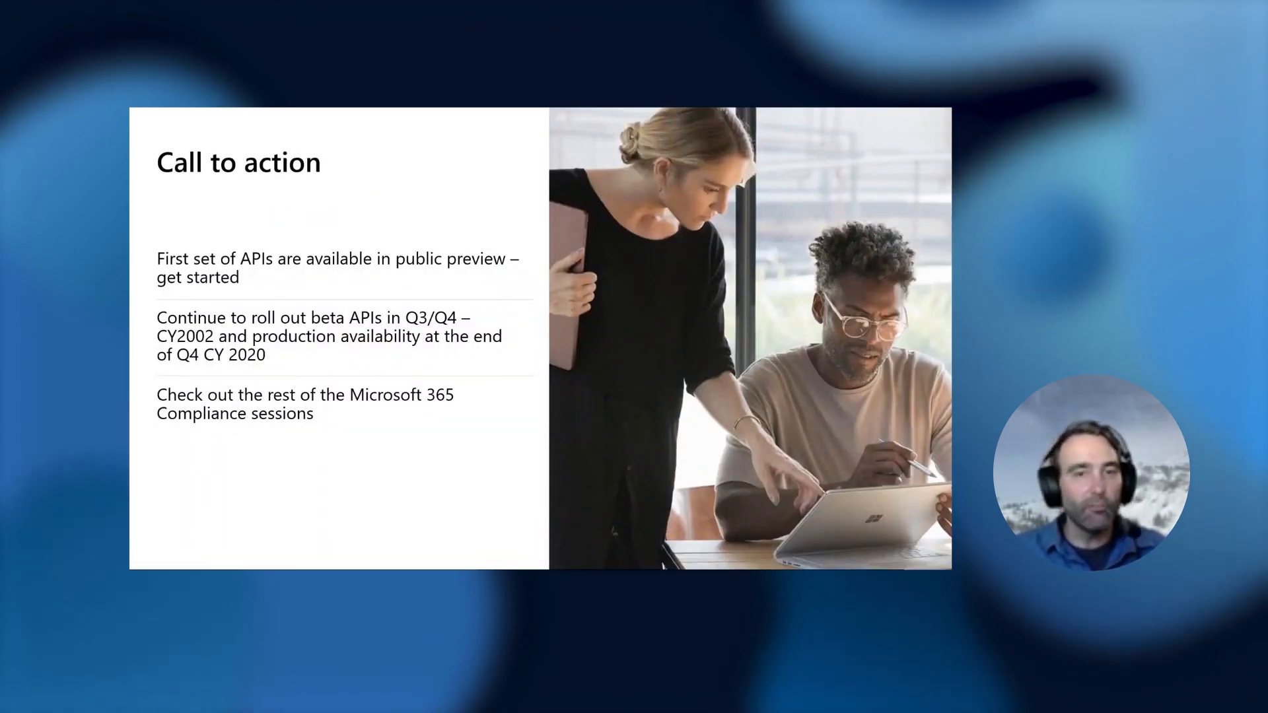